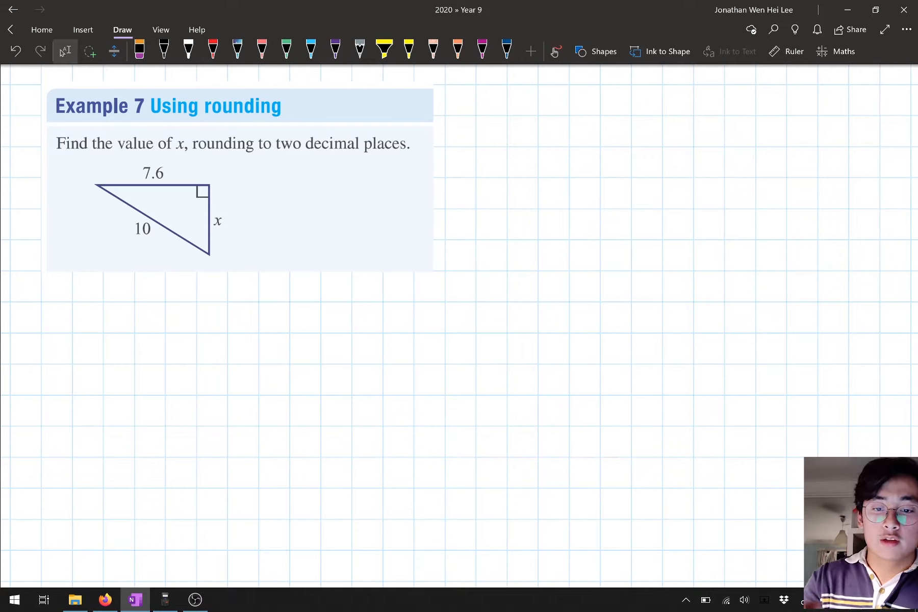
Step: Circle the x label and trace its side in red ink
click(164, 50)
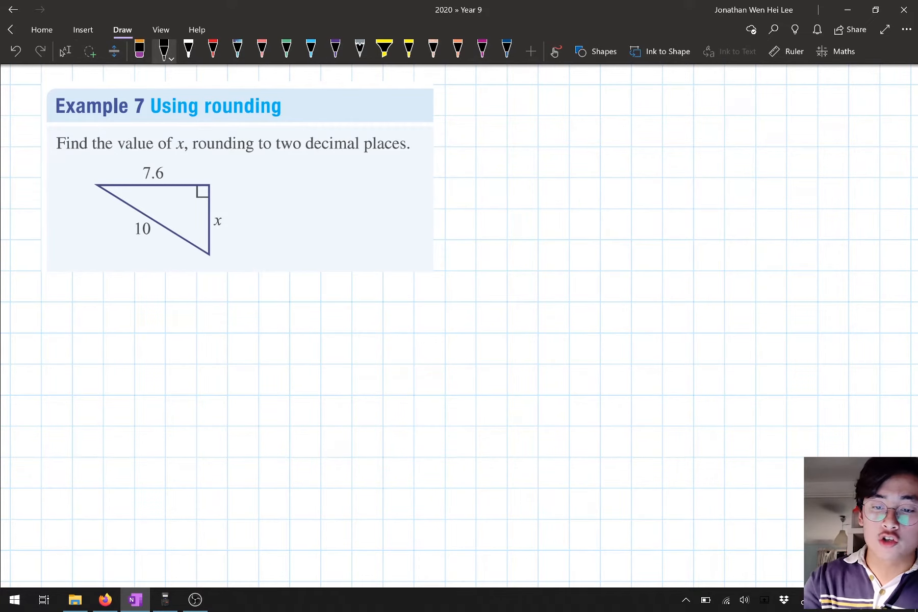
click(261, 49)
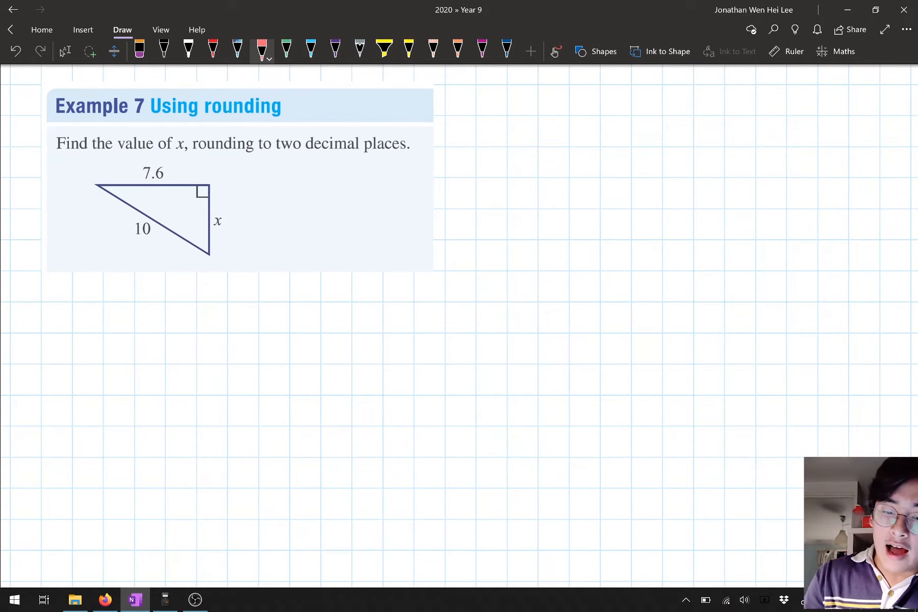
drag(208, 222, 231, 222)
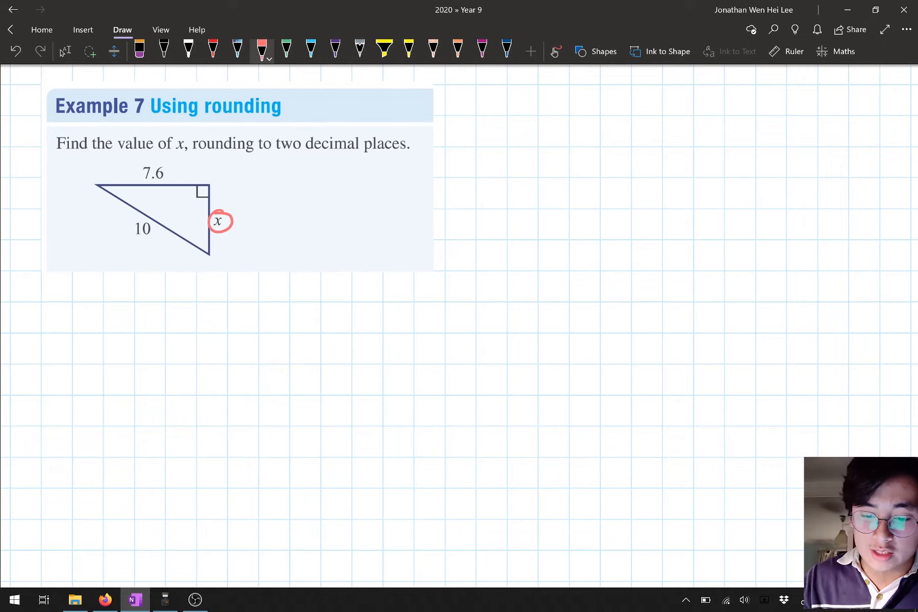
drag(206, 193, 206, 253)
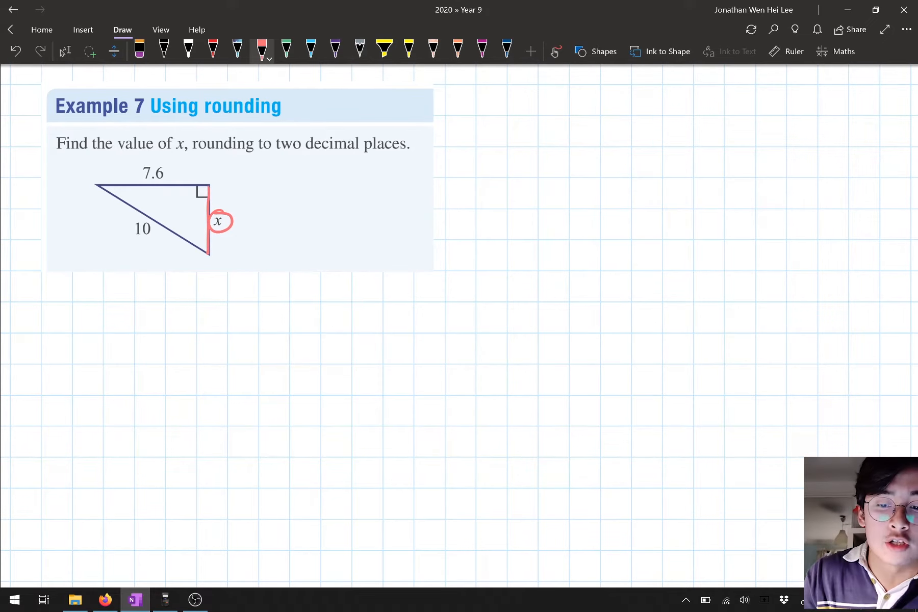
Step: Mark the hypotenuse and 10 in blue, and 7.6 in green
click(311, 51)
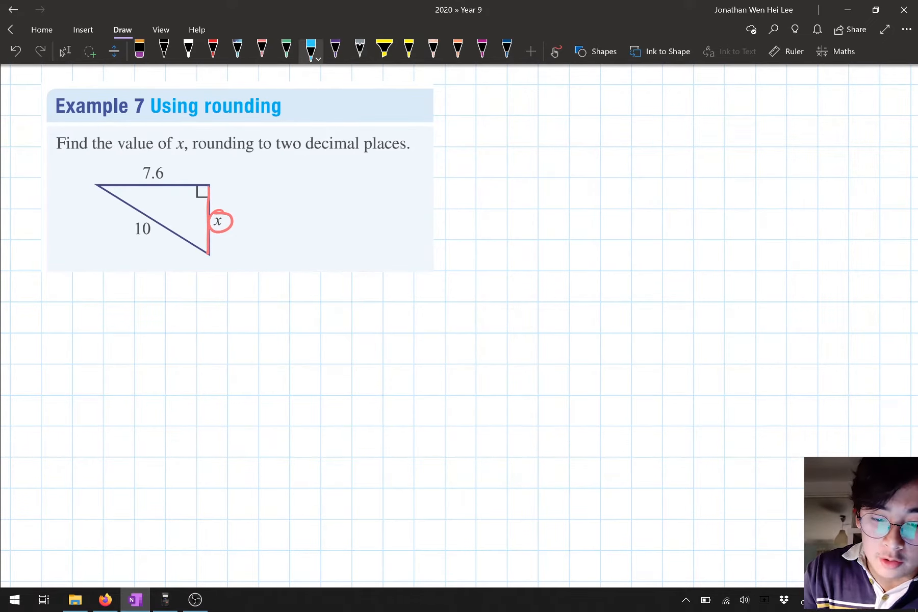
drag(193, 204, 167, 216)
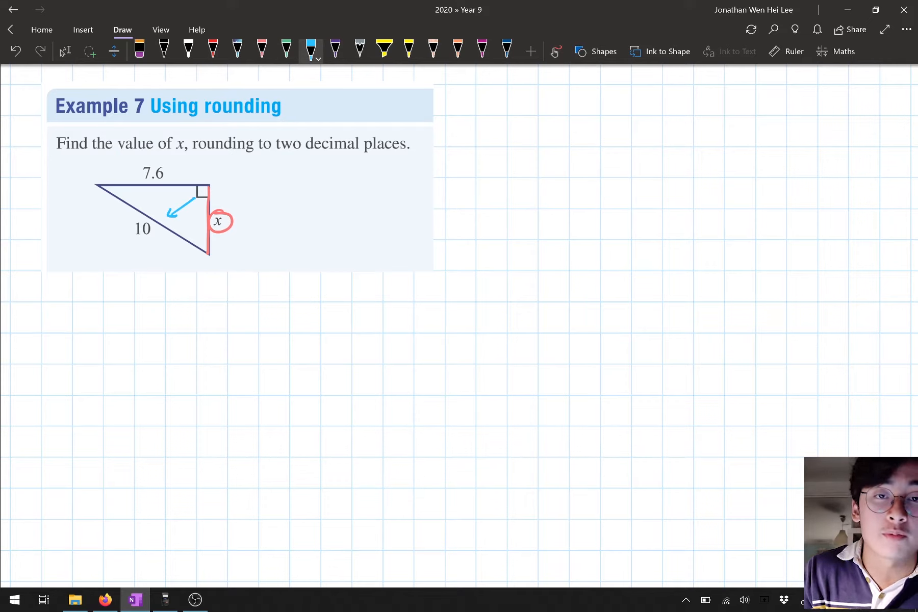
drag(98, 185, 158, 223)
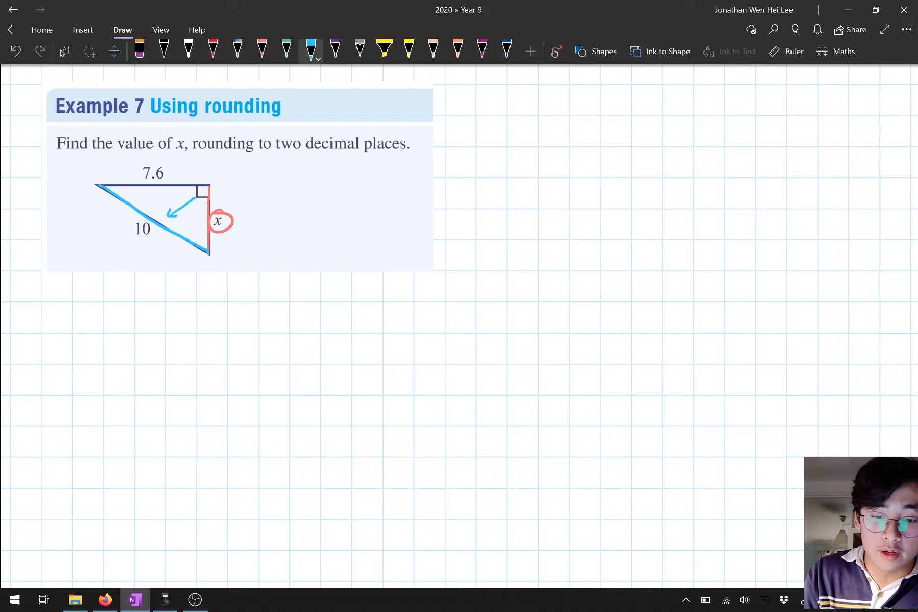
drag(123, 225, 159, 240)
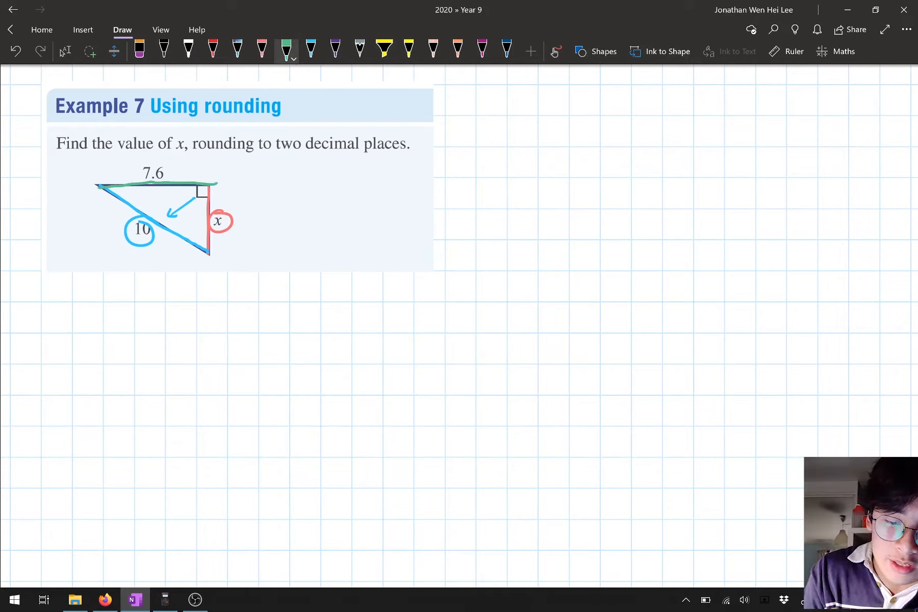
drag(132, 173, 176, 173)
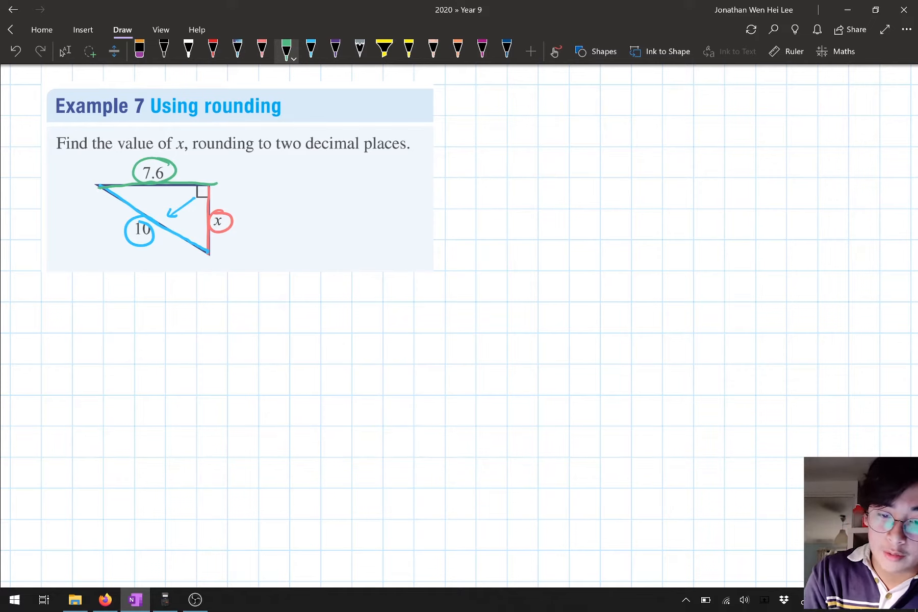
click(163, 50)
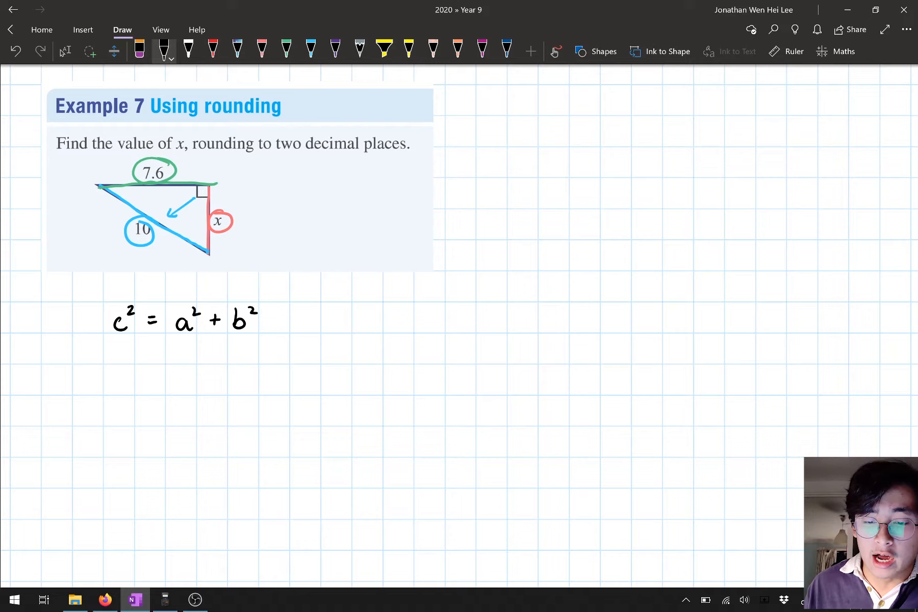
Step: Draw an arrow to x and write x² = 10² − 7.6² in matching colours
drag(281, 190, 231, 208)
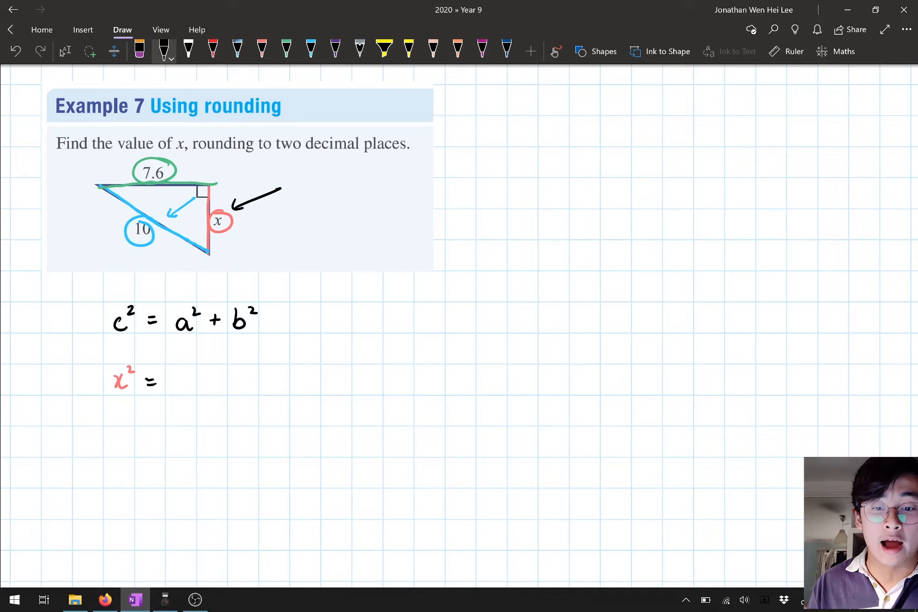
click(311, 49)
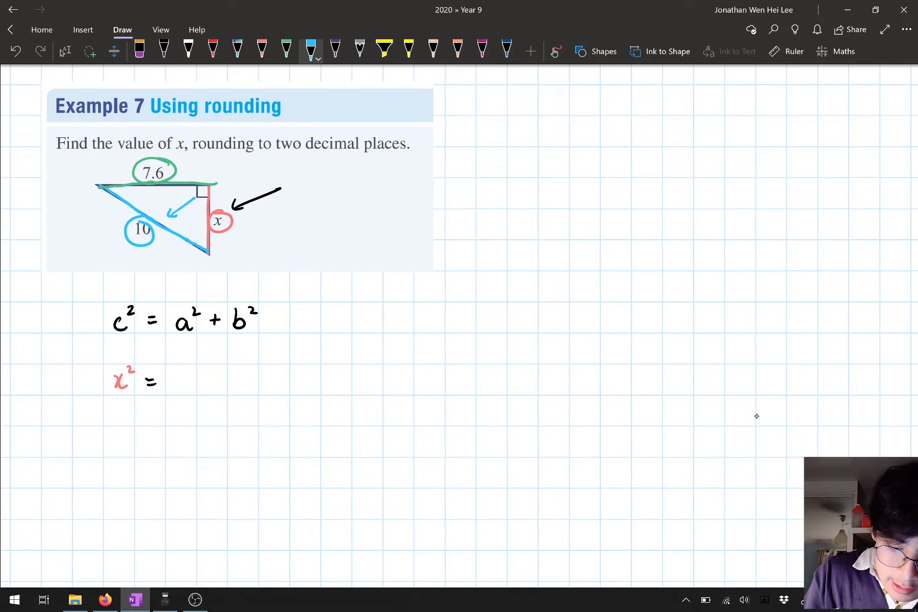
text(10² -)
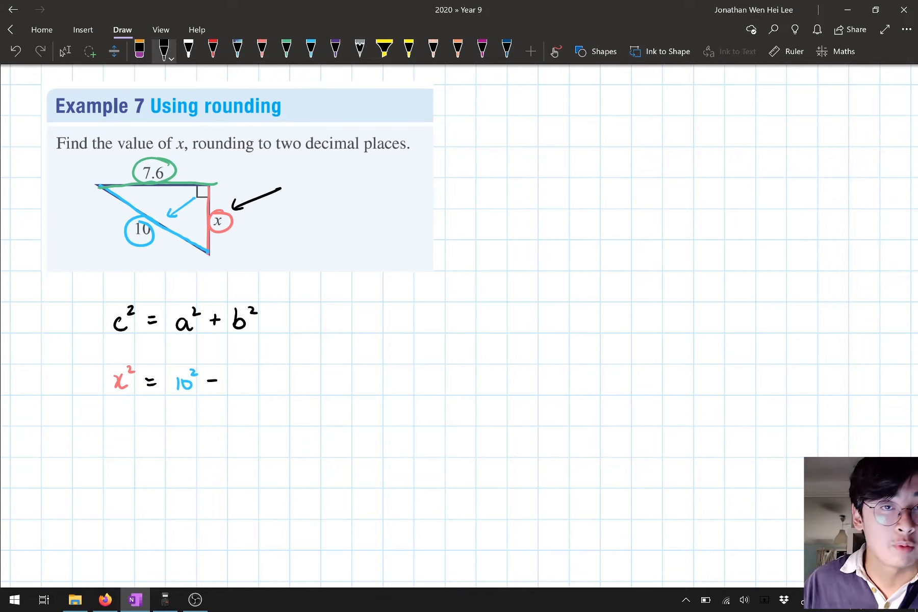
click(287, 49)
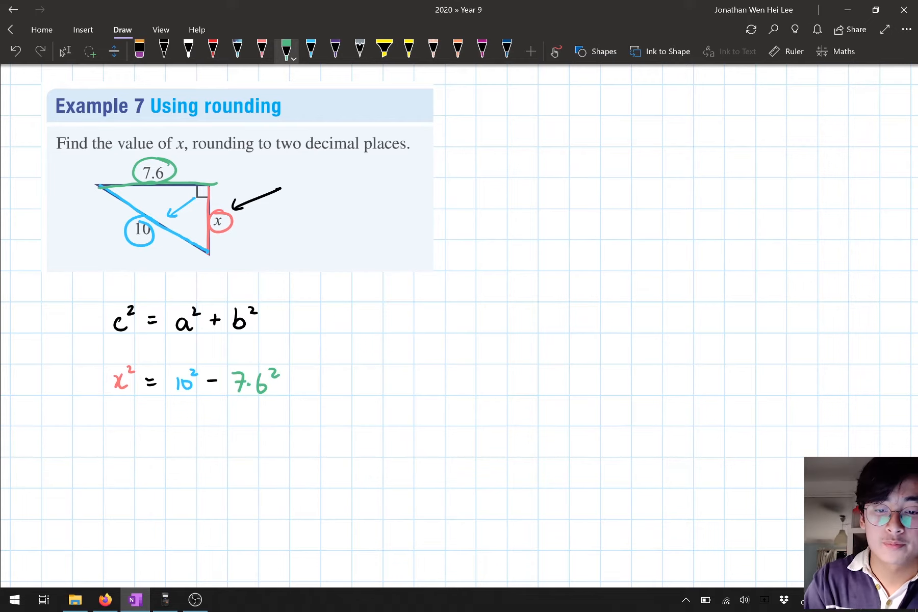
click(164, 49)
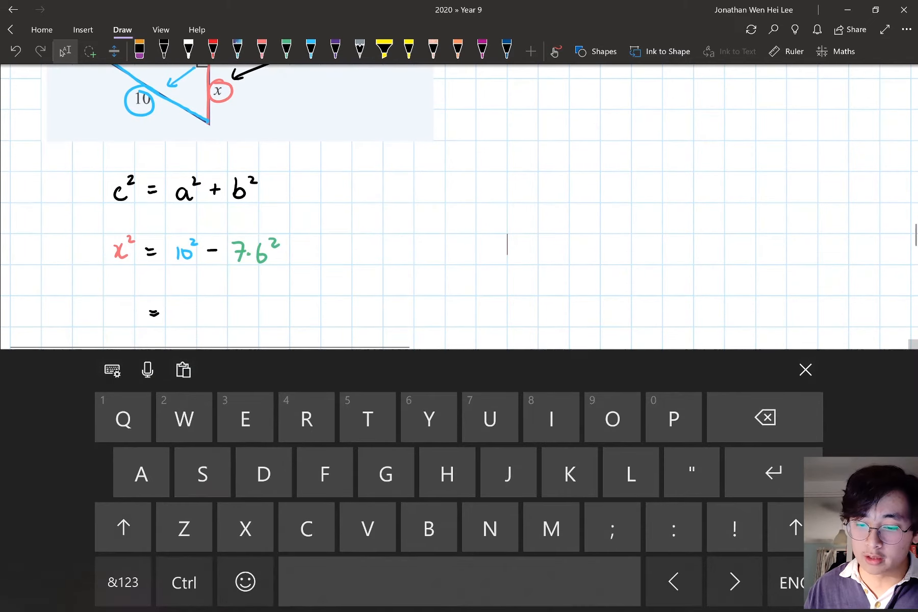
Step: Dismiss the touch keyboard and evaluate 10² − 7.6² = 42.24 on the fx-82AU emulator
click(804, 370)
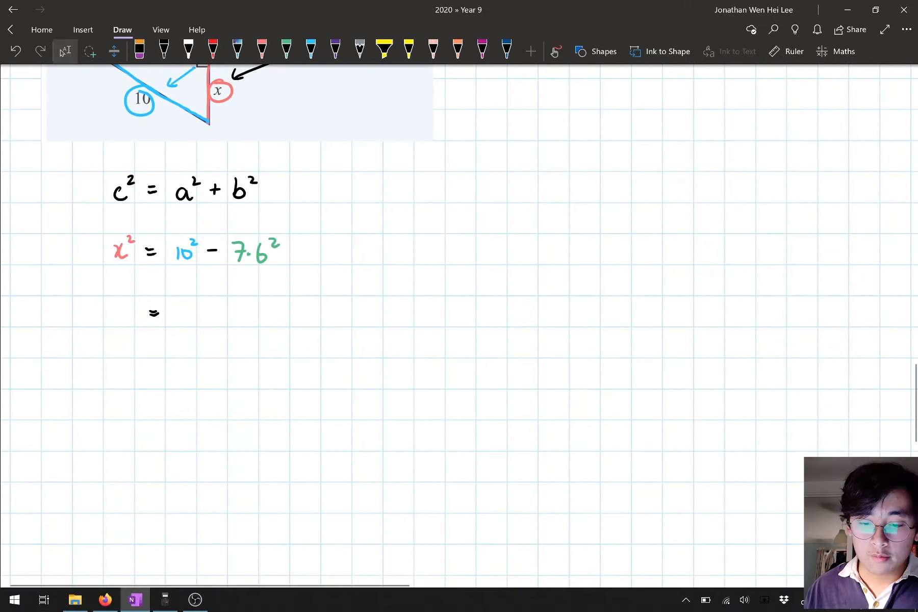
click(165, 599)
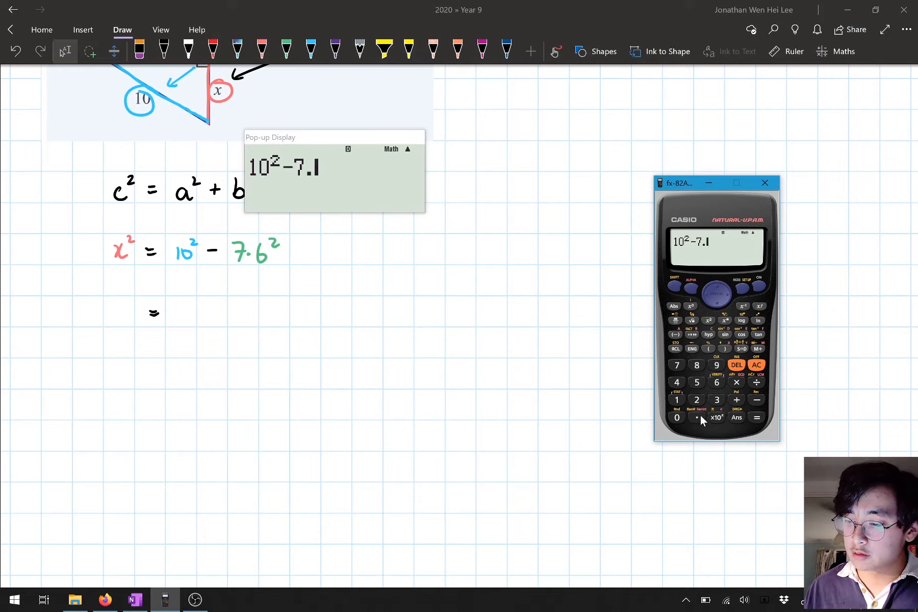
click(756, 417)
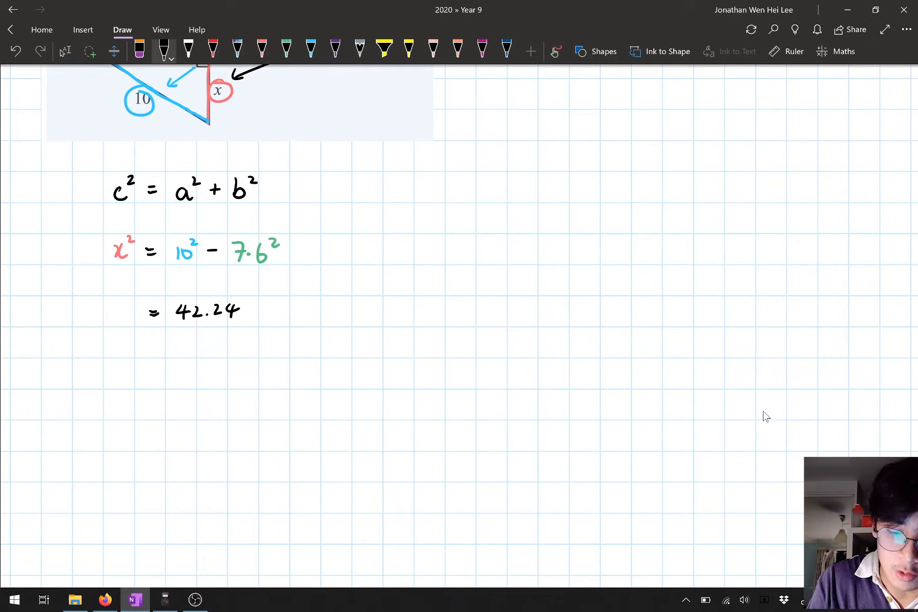
Step: Write x² in red before = 42.24, then x = √42.24 below
click(261, 48)
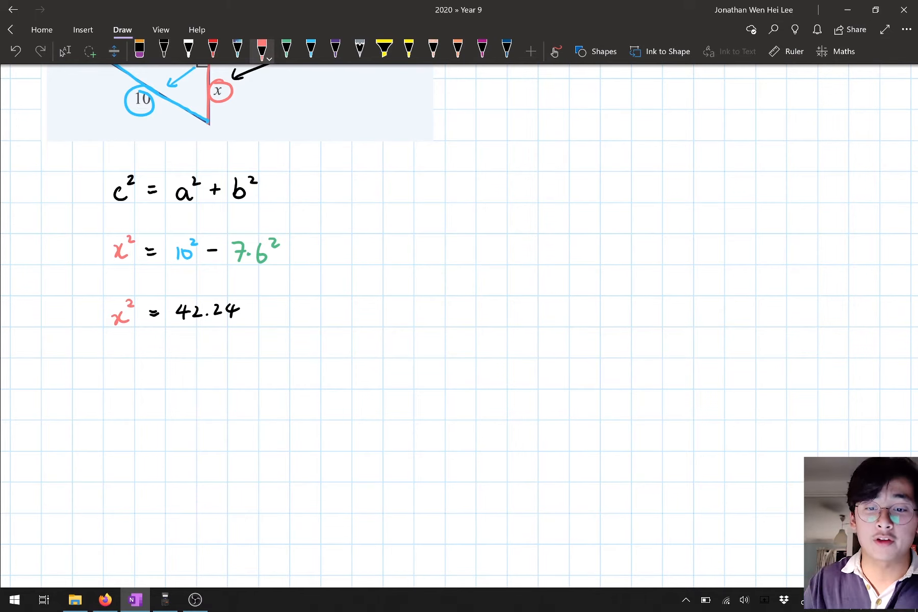
scroll(down, 3)
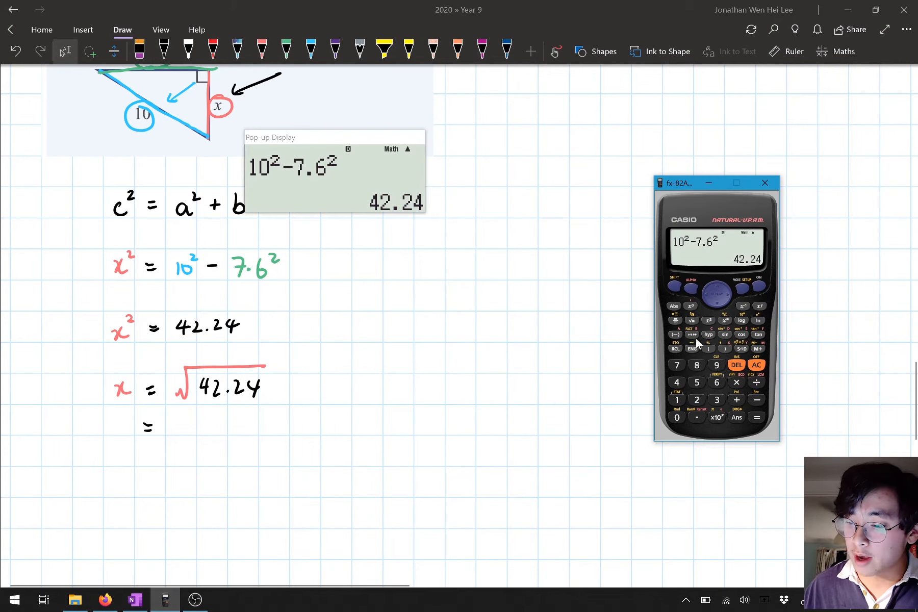
Step: Evaluate √Ans on the emulator to get 6.499230724
click(756, 364)
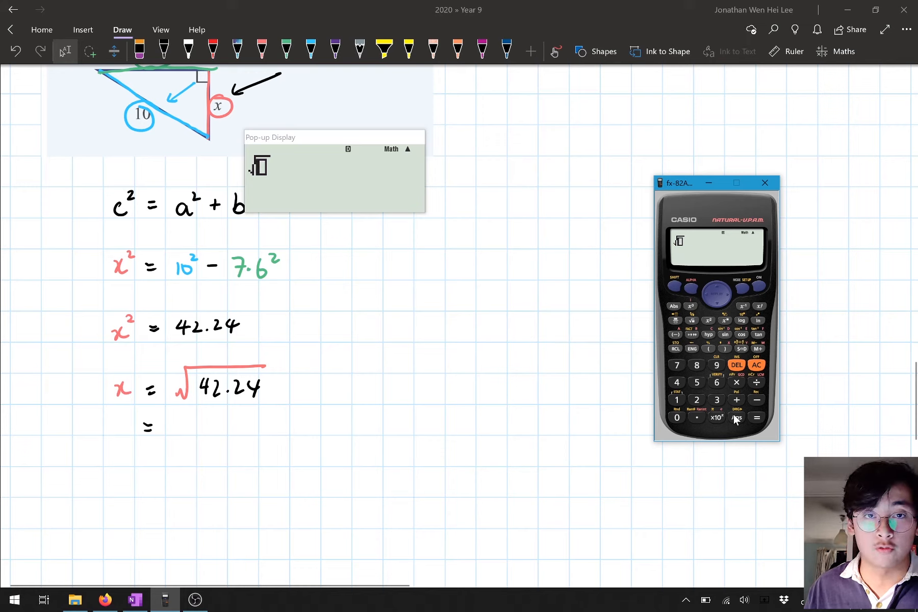
click(735, 417)
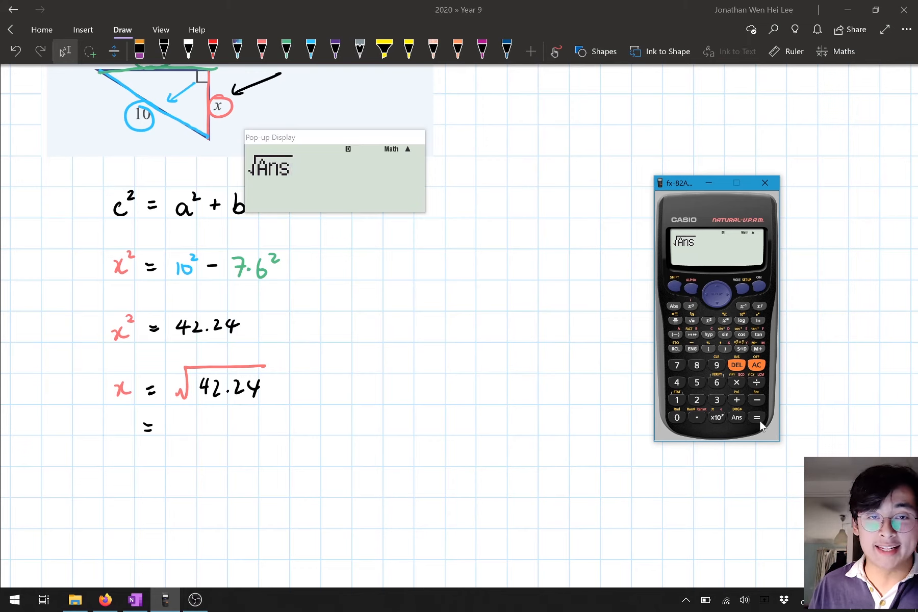
click(756, 417)
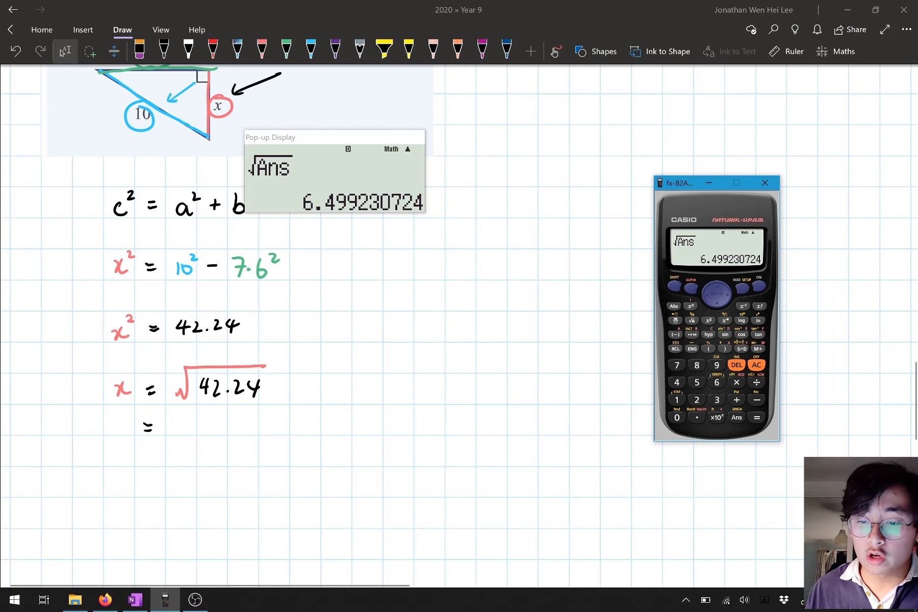
scroll(down, 3)
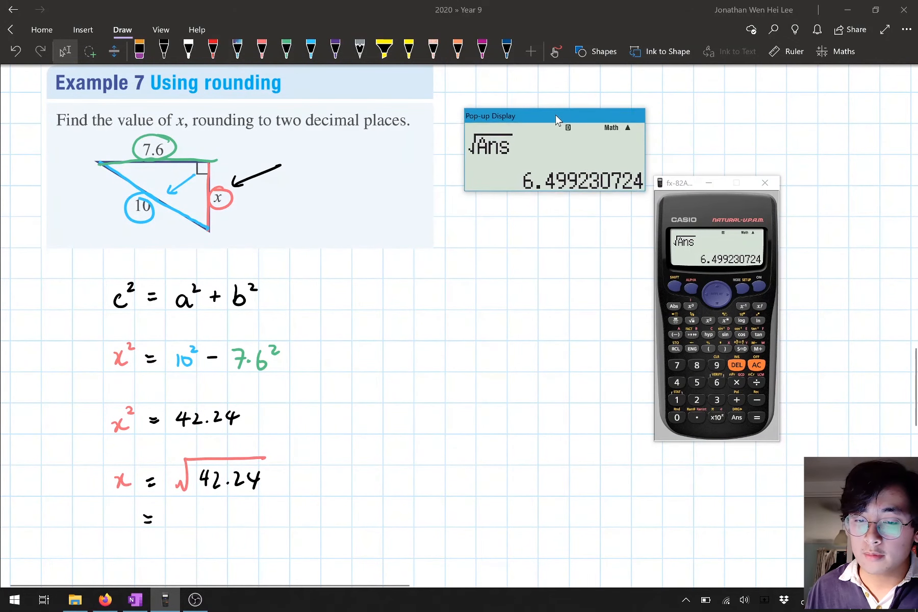
Step: Move the 6.499230724 pop-up display beside the example and dismiss its context menu
drag(554, 116, 549, 102)
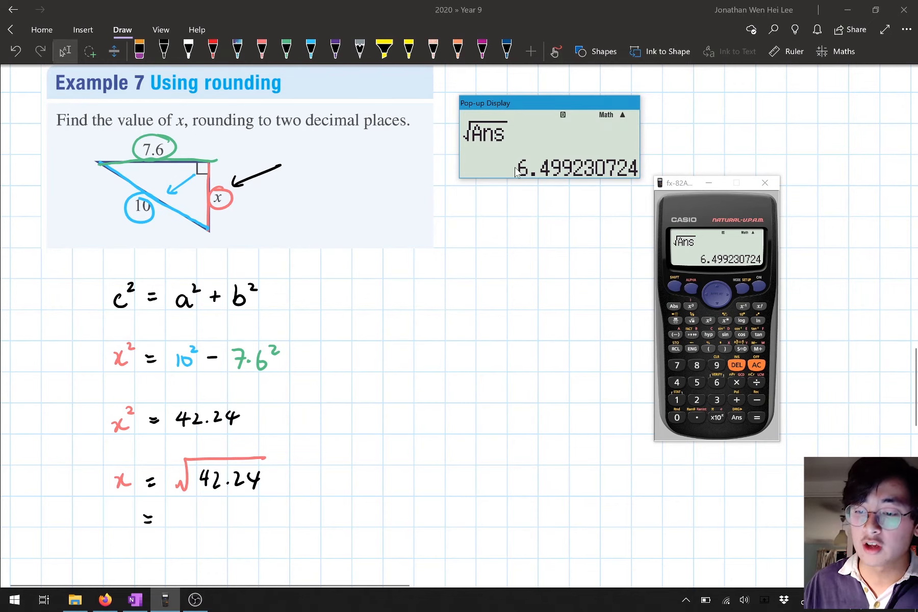
mouse_move(557, 170)
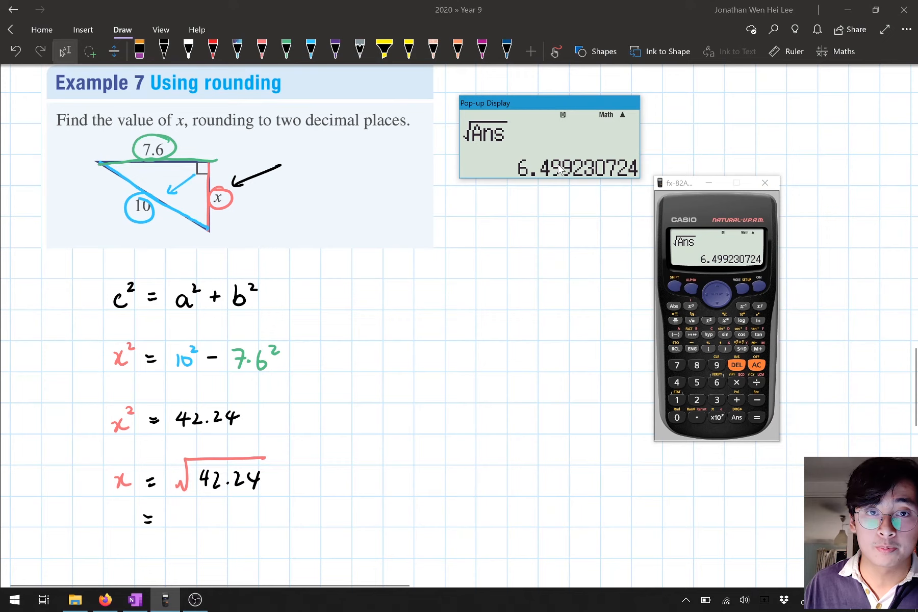
mouse_move(562, 169)
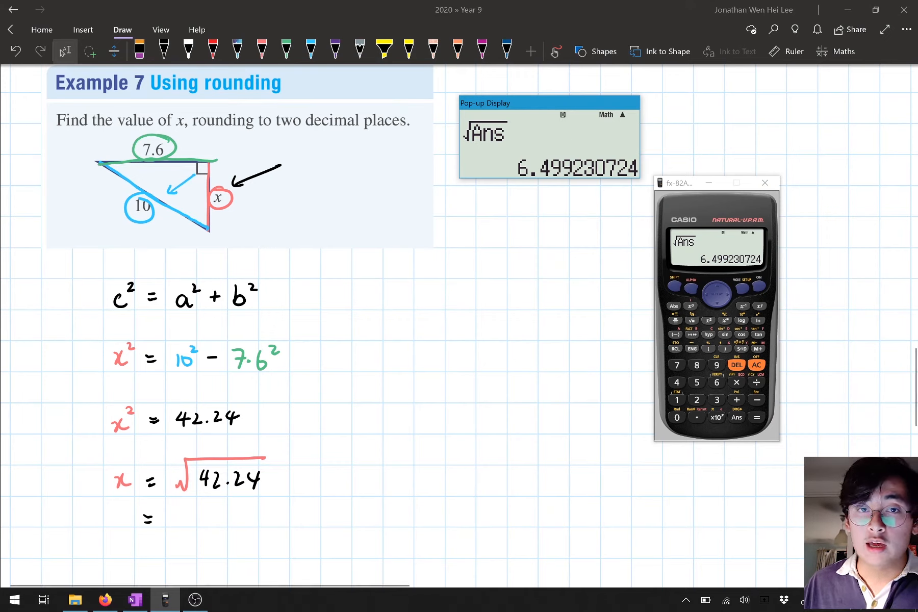
mouse_move(571, 178)
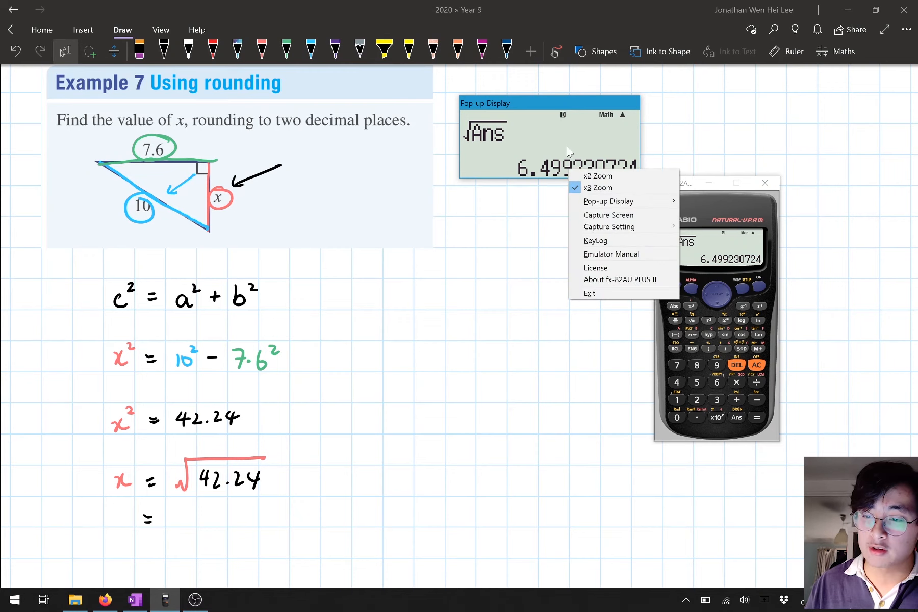
click(559, 175)
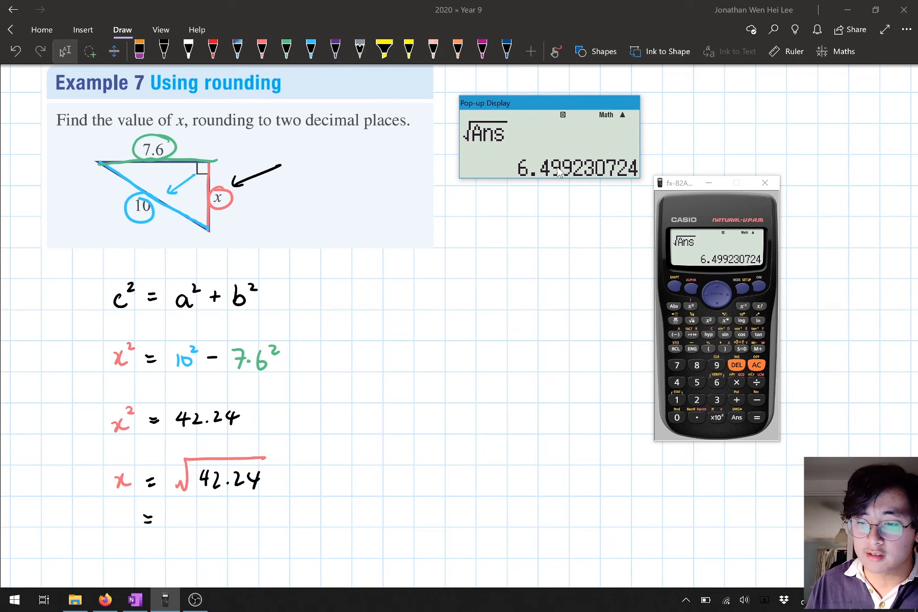
mouse_move(550, 171)
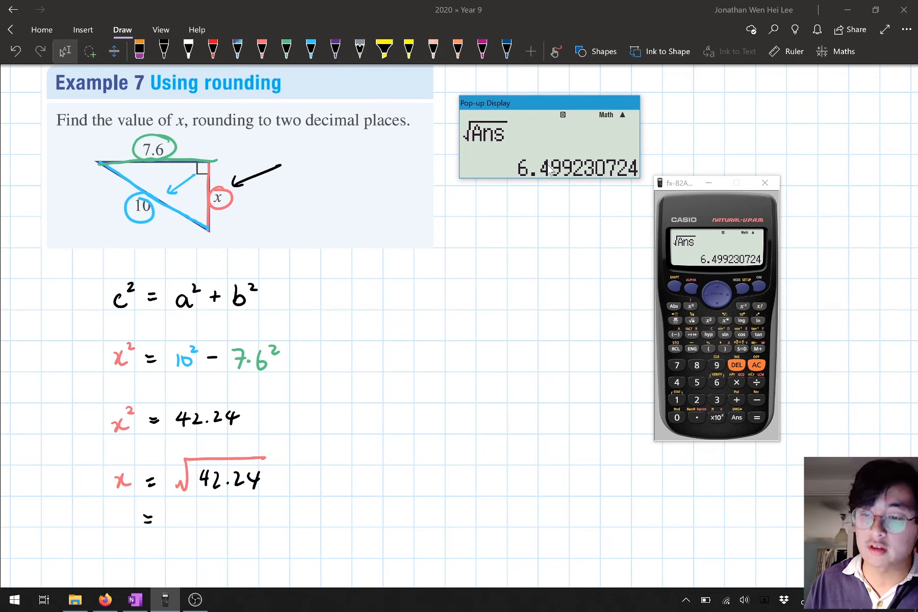